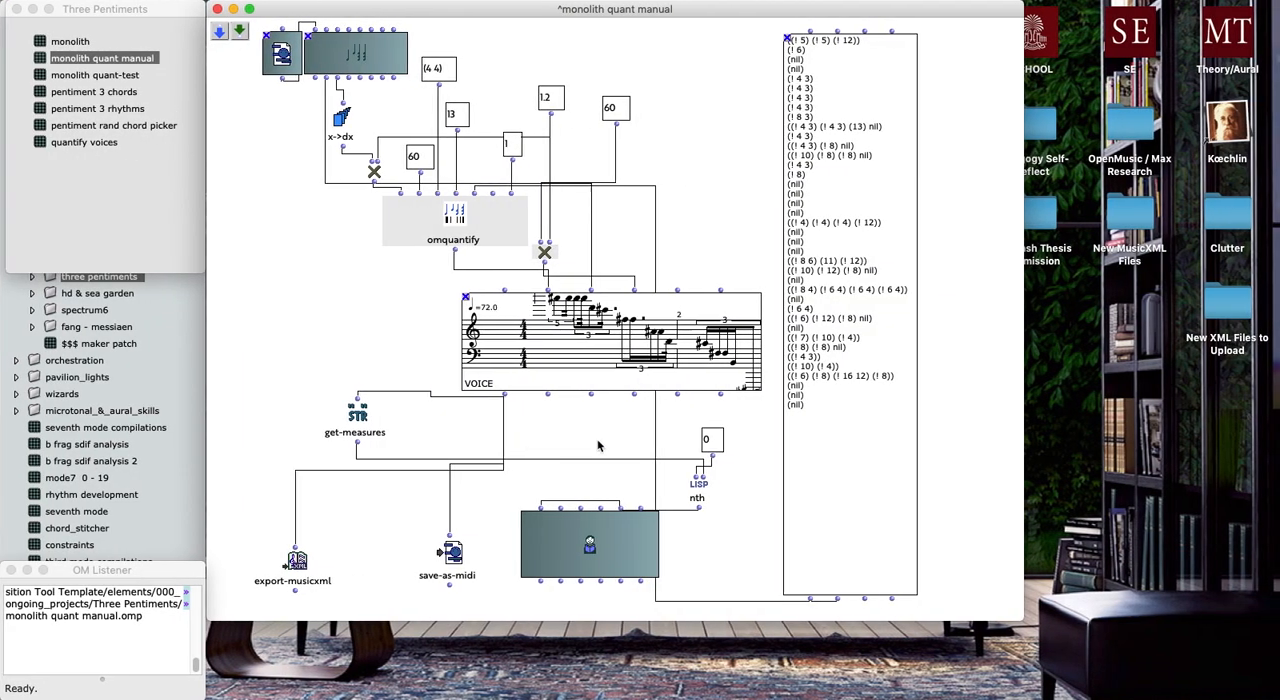
pyautogui.moveTo(612, 424)
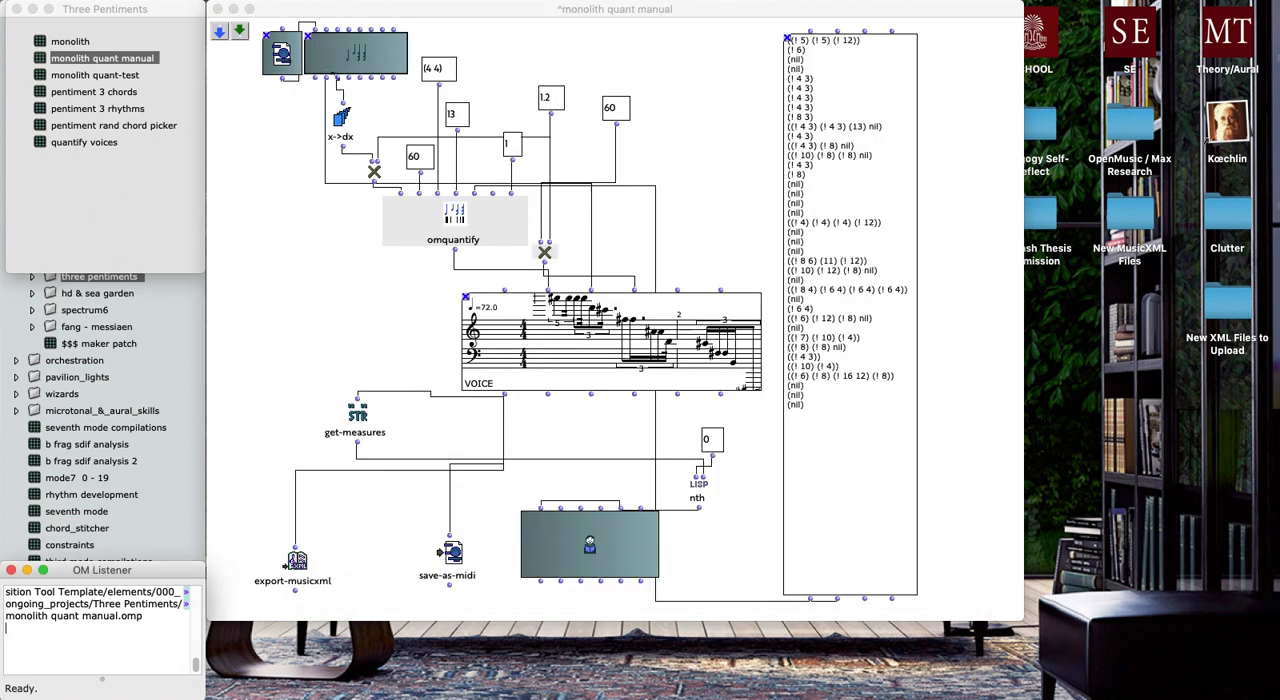
pyautogui.moveTo(400, 250)
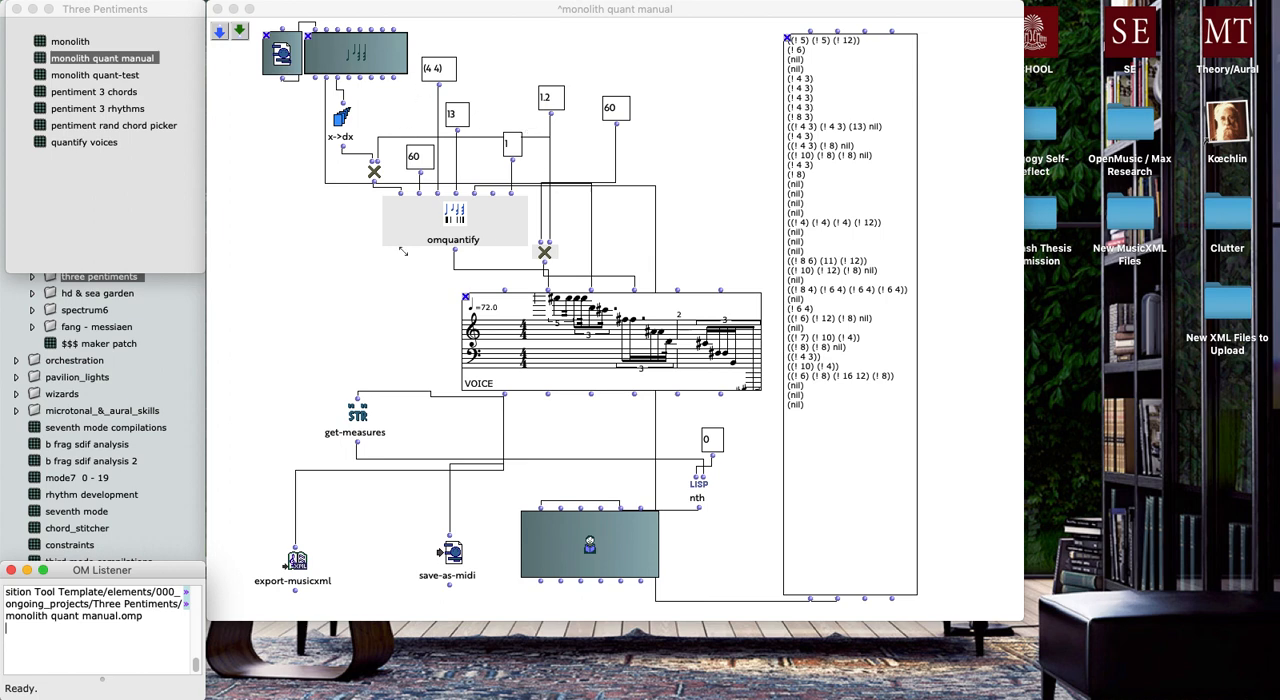
pyautogui.moveTo(450, 260)
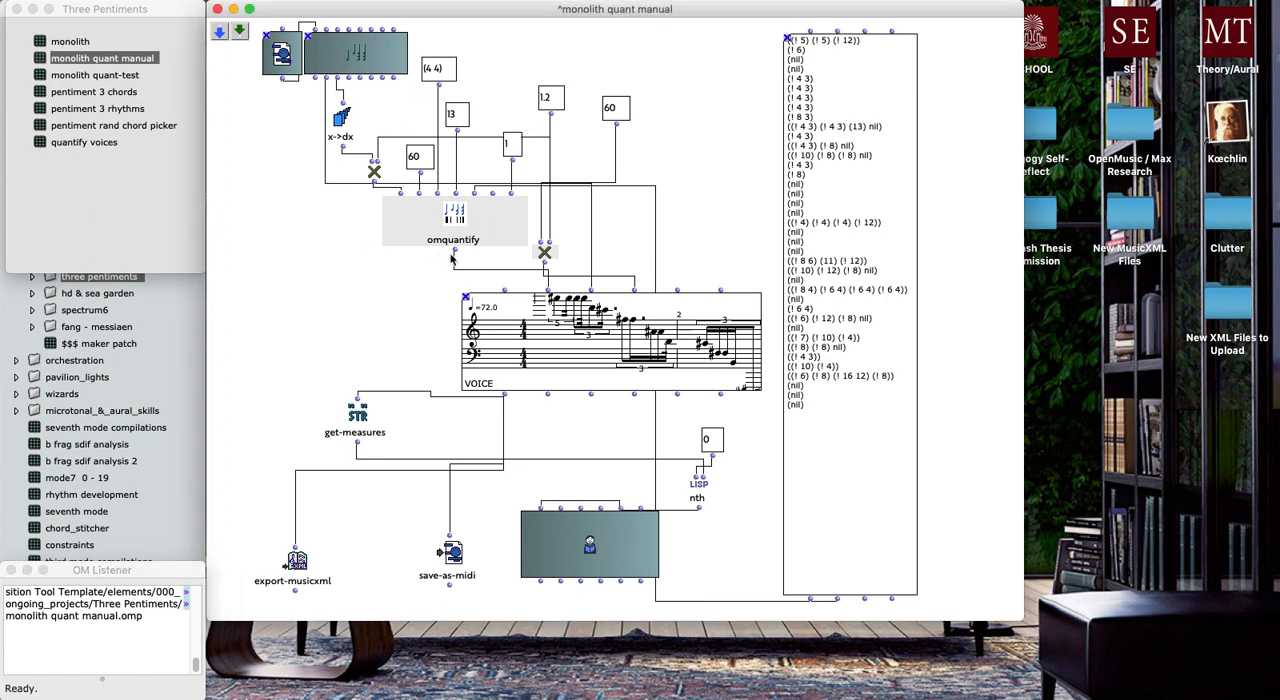
pyautogui.moveTo(492, 252)
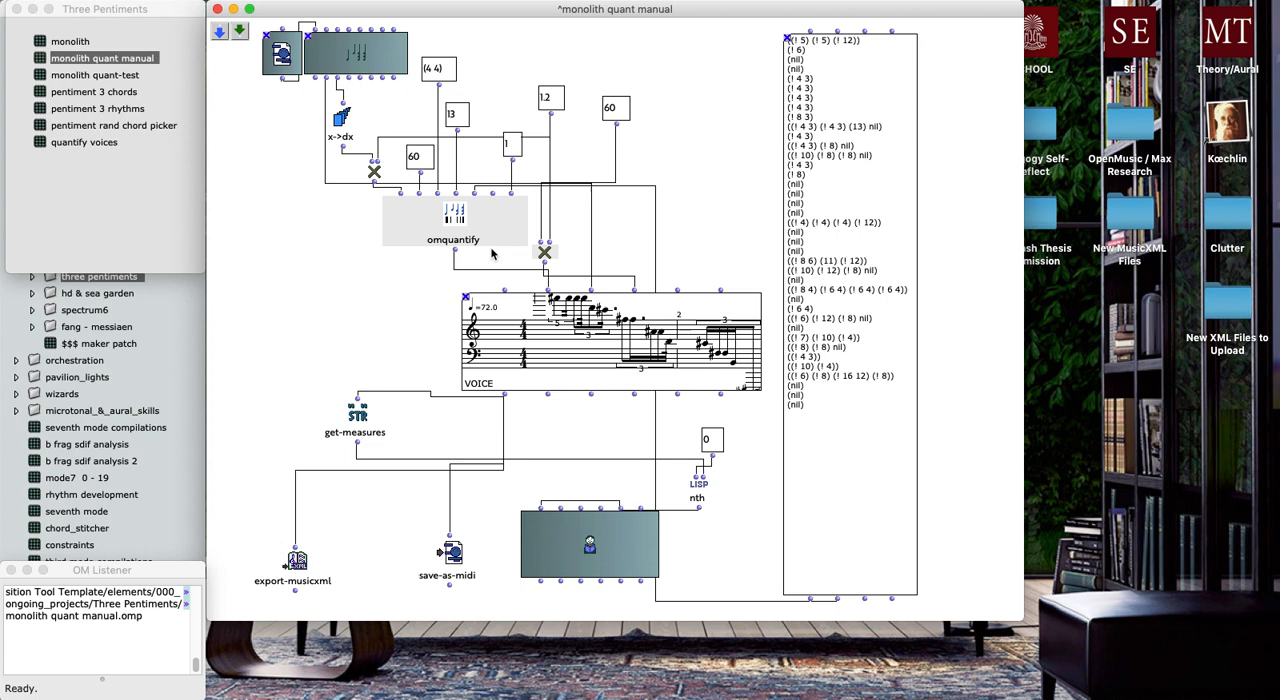
pyautogui.moveTo(428, 168)
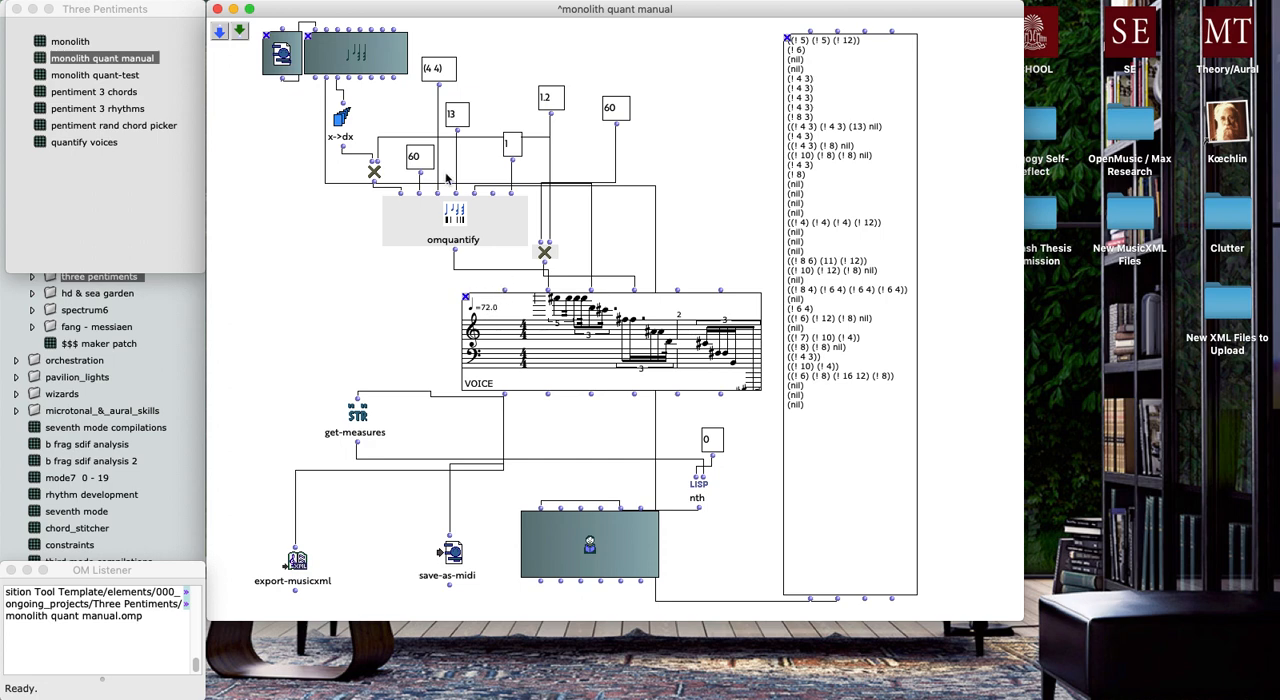
pyautogui.moveTo(420, 168)
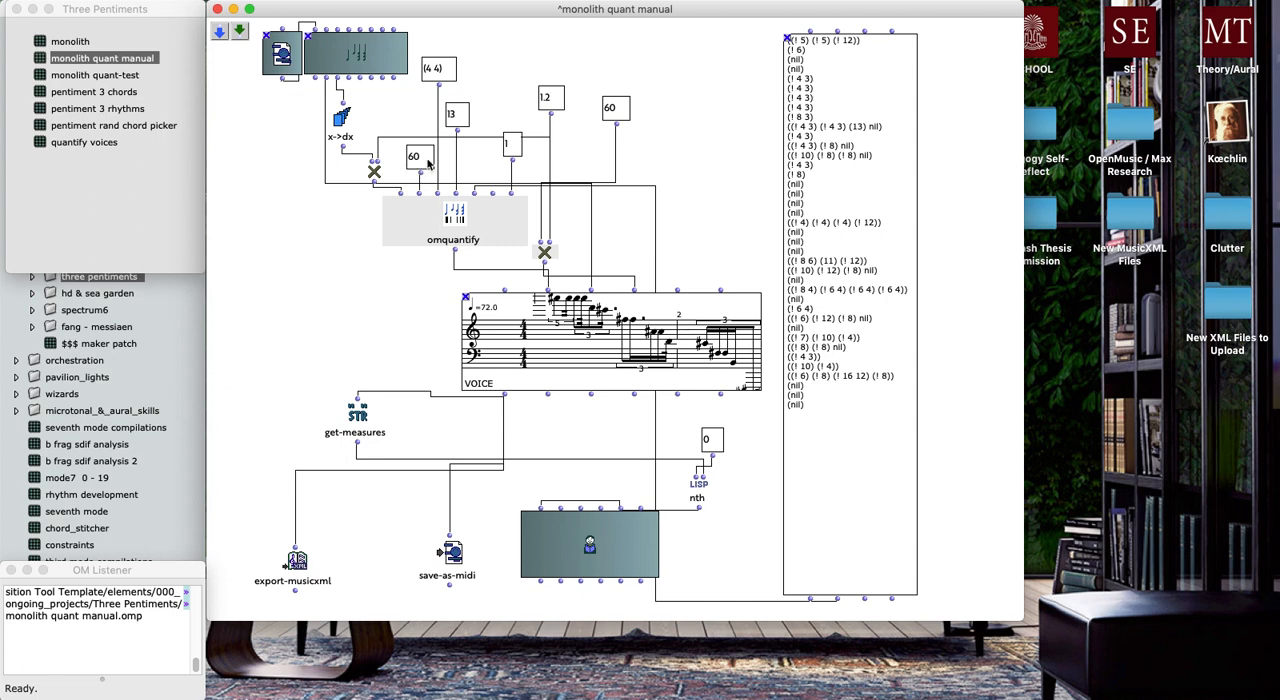
pyautogui.moveTo(492, 188)
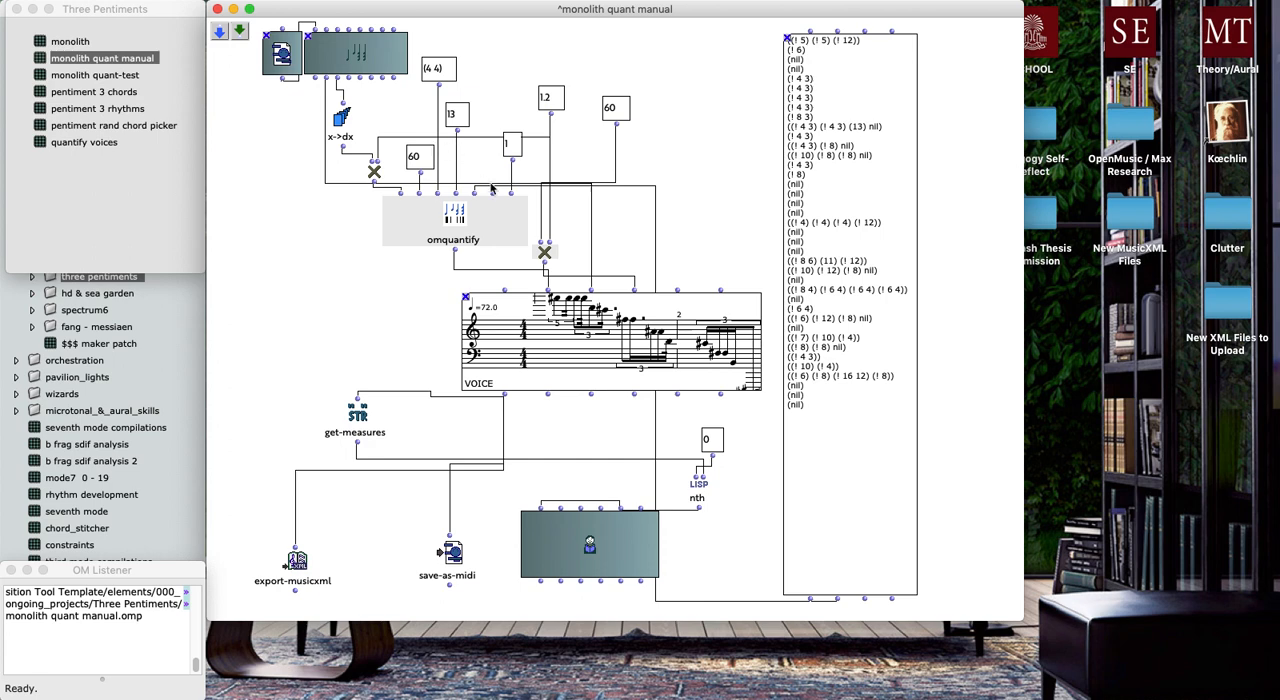
pyautogui.moveTo(524, 218)
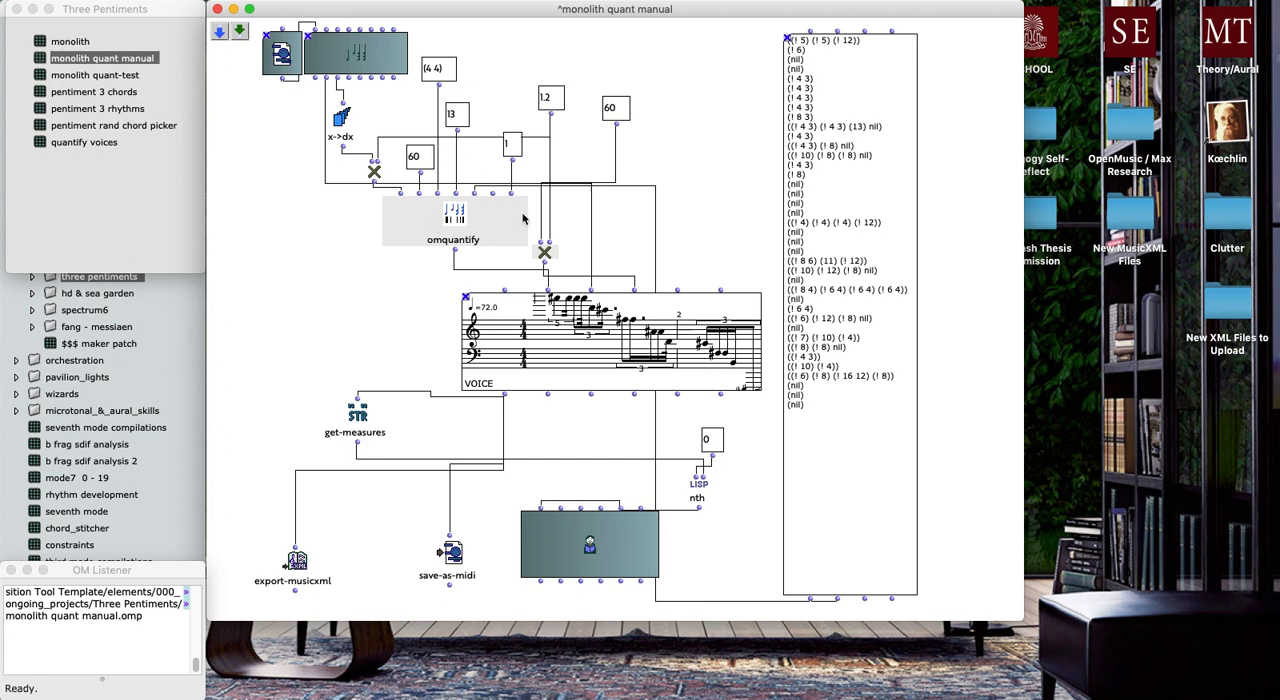
pyautogui.moveTo(474, 214)
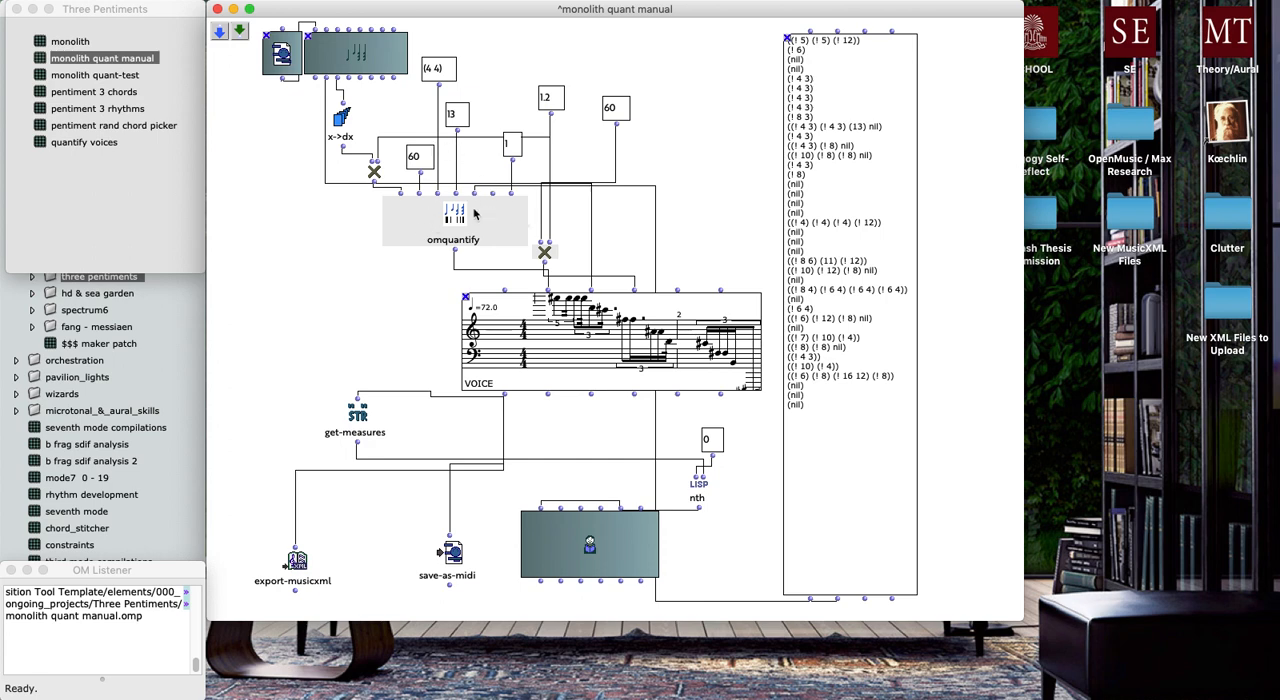
pyautogui.moveTo(830, 190)
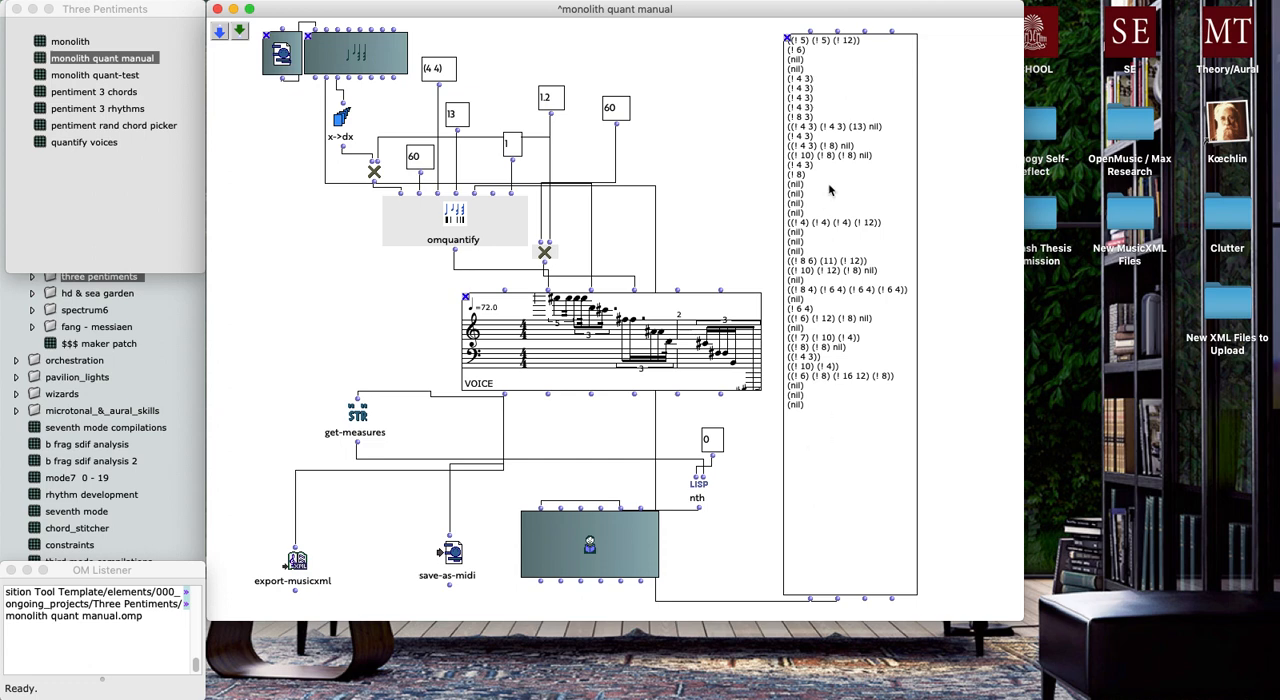
pyautogui.moveTo(850, 496)
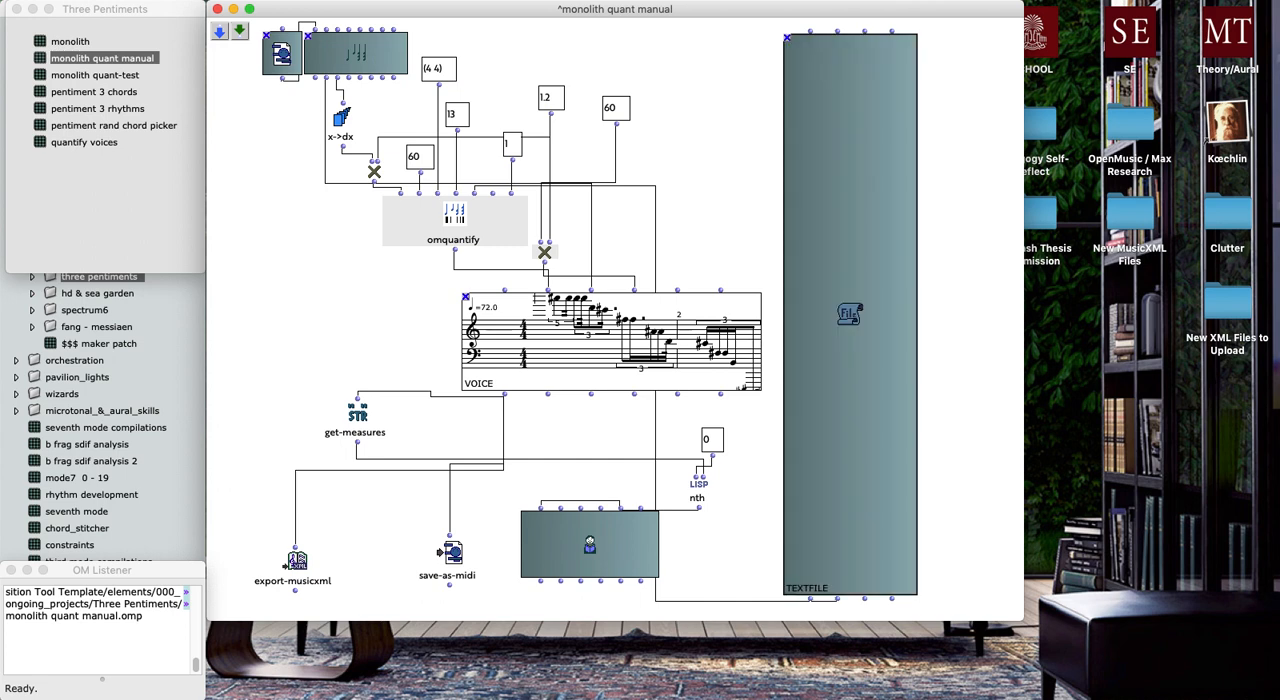
pyautogui.moveTo(824, 554)
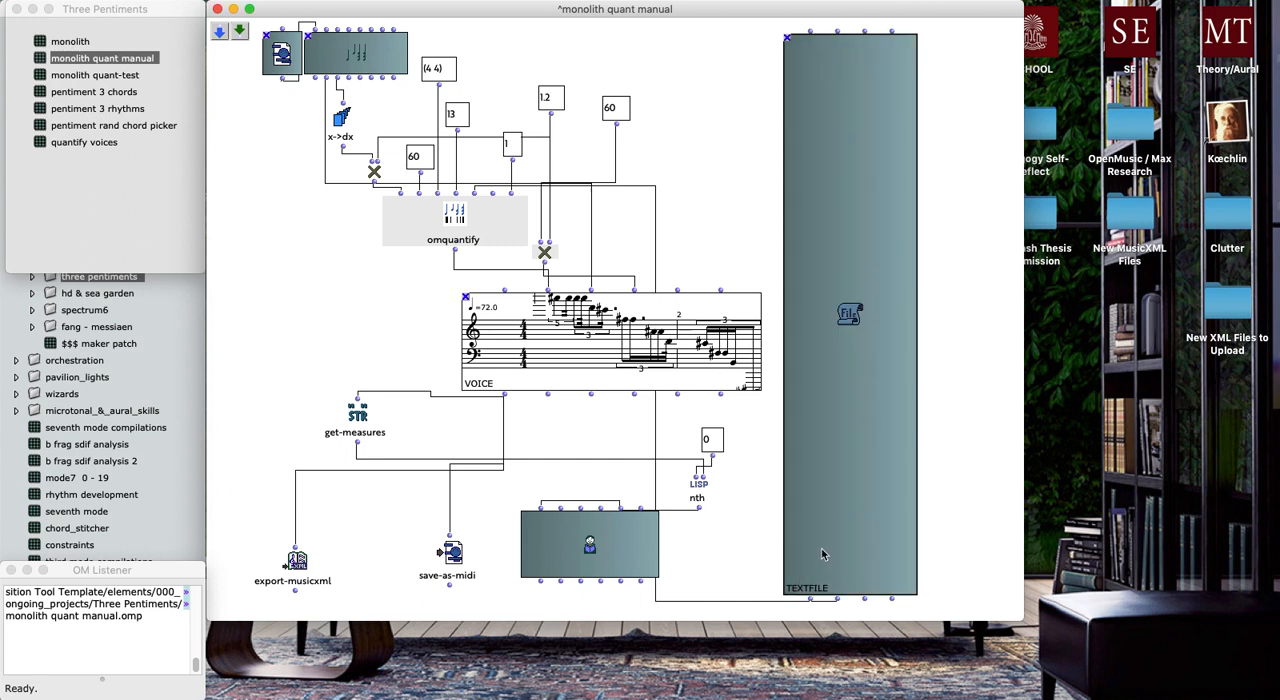
pyautogui.moveTo(820, 544)
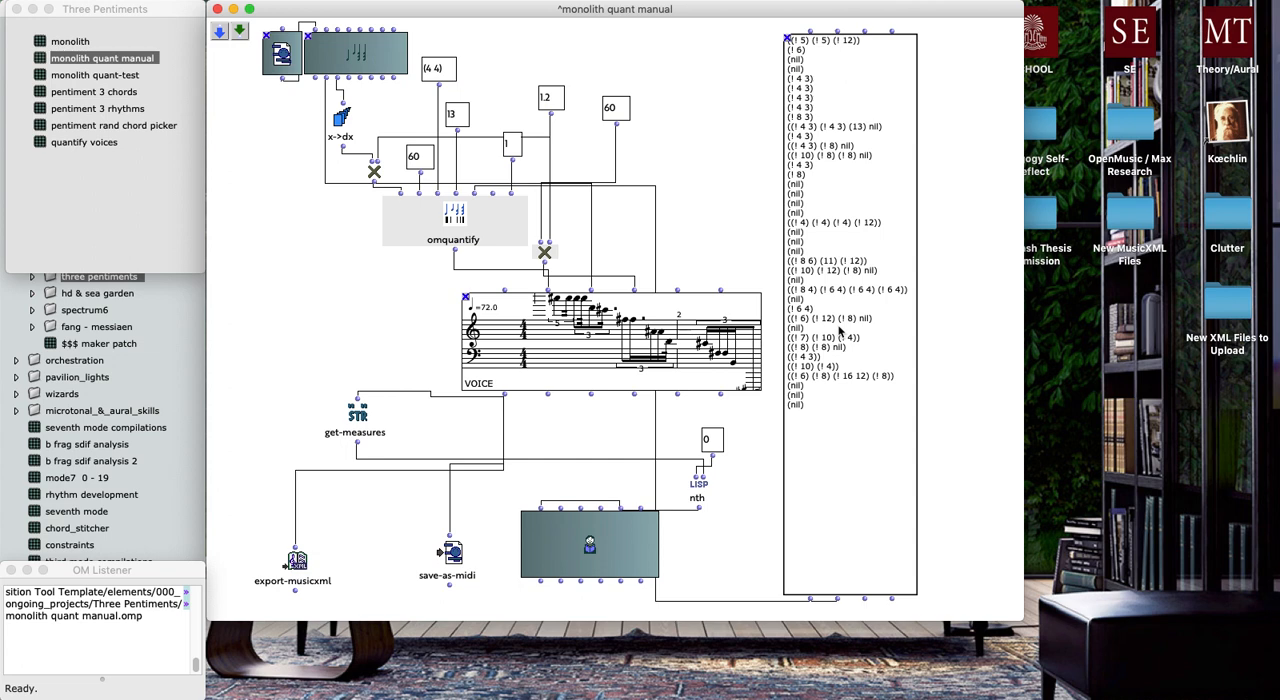
pyautogui.moveTo(844, 336)
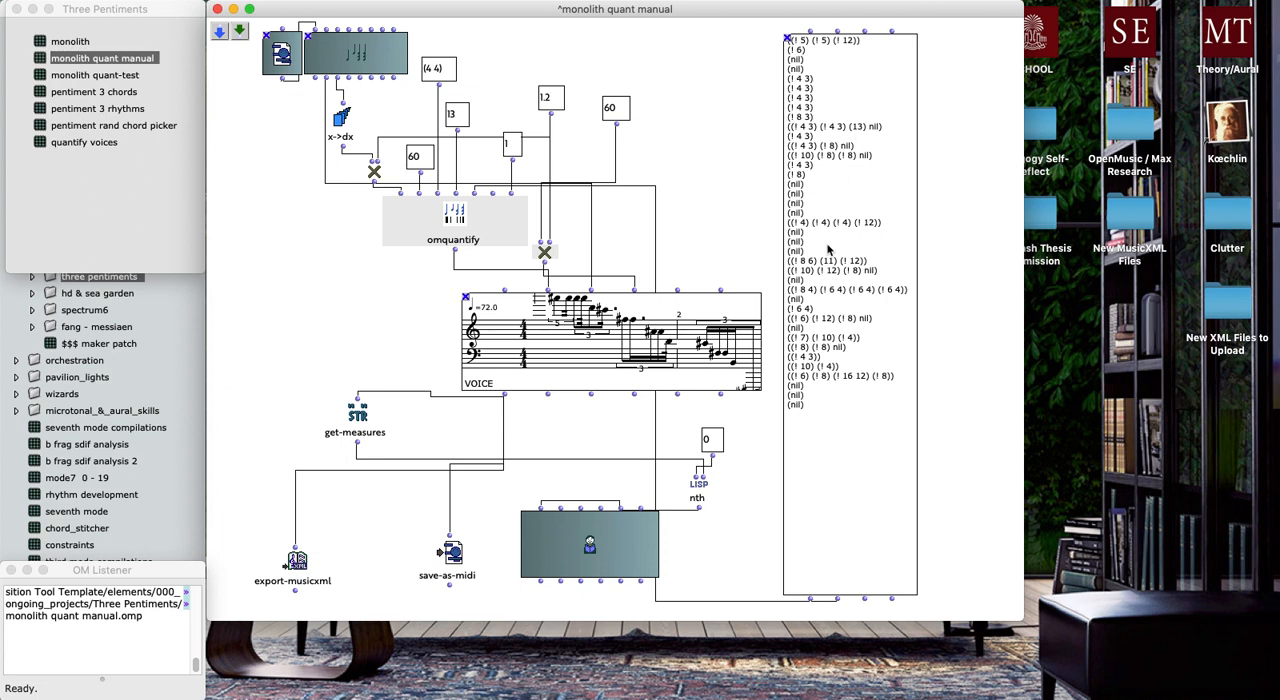
pyautogui.moveTo(442, 252)
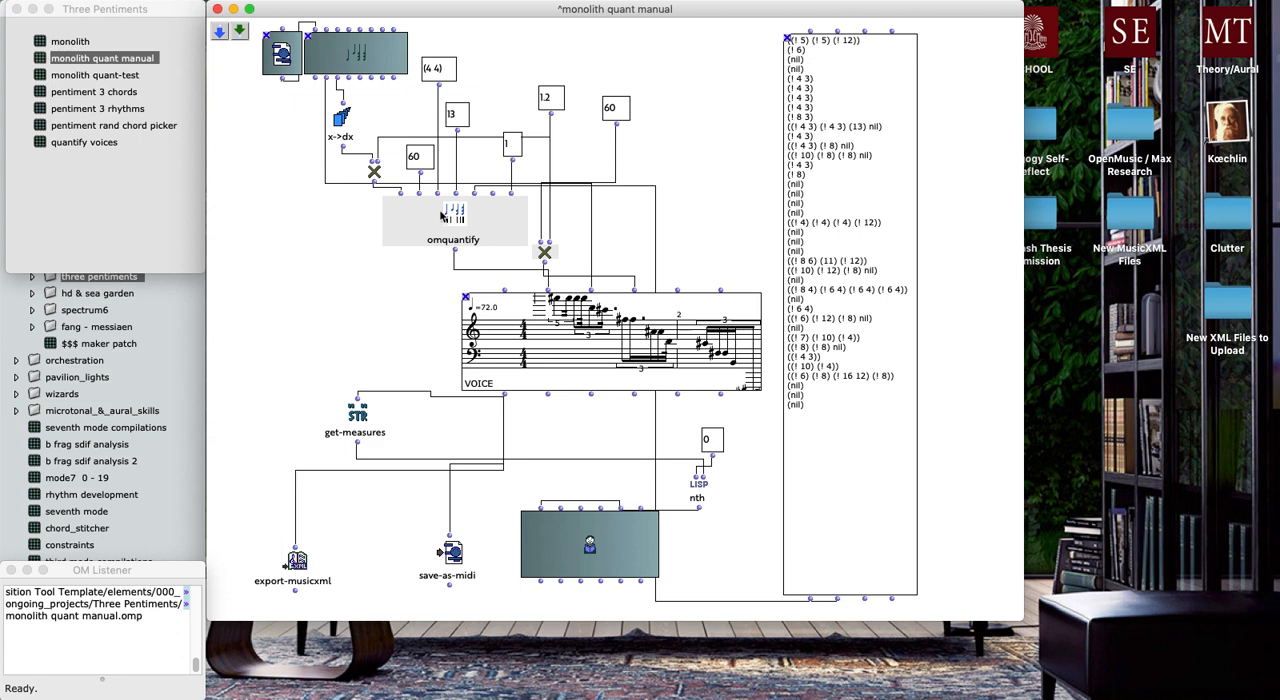
pyautogui.moveTo(818, 218)
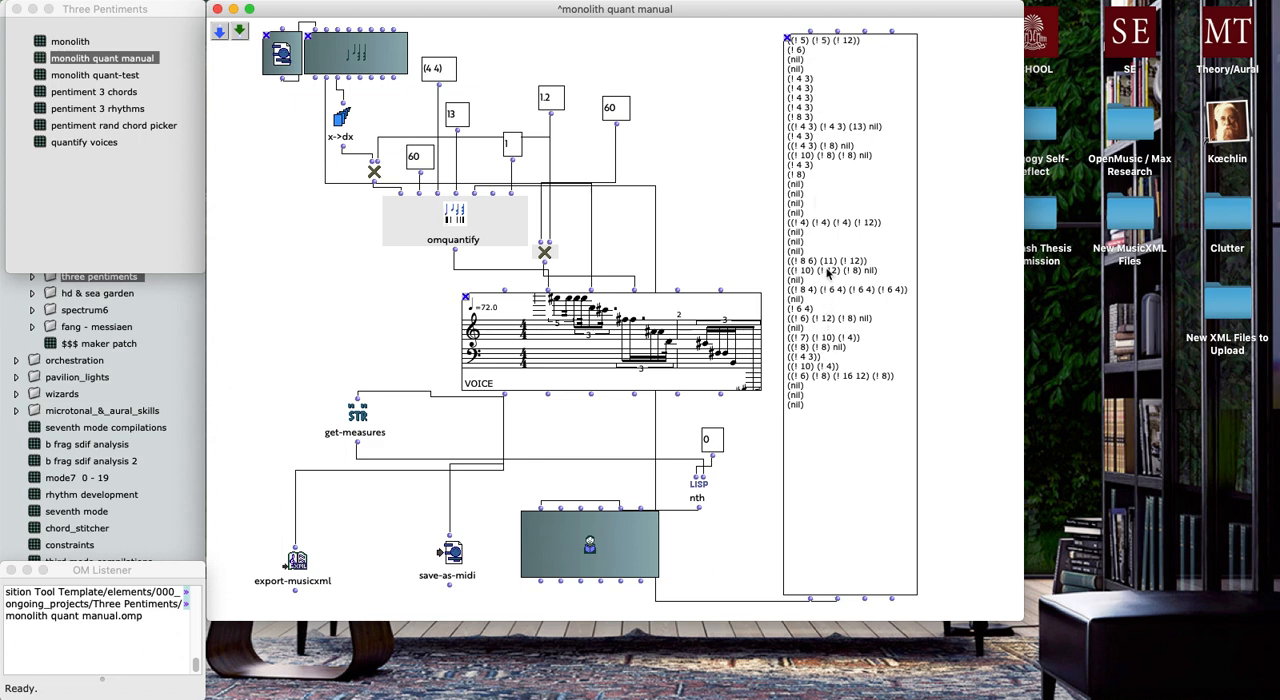
pyautogui.moveTo(824, 84)
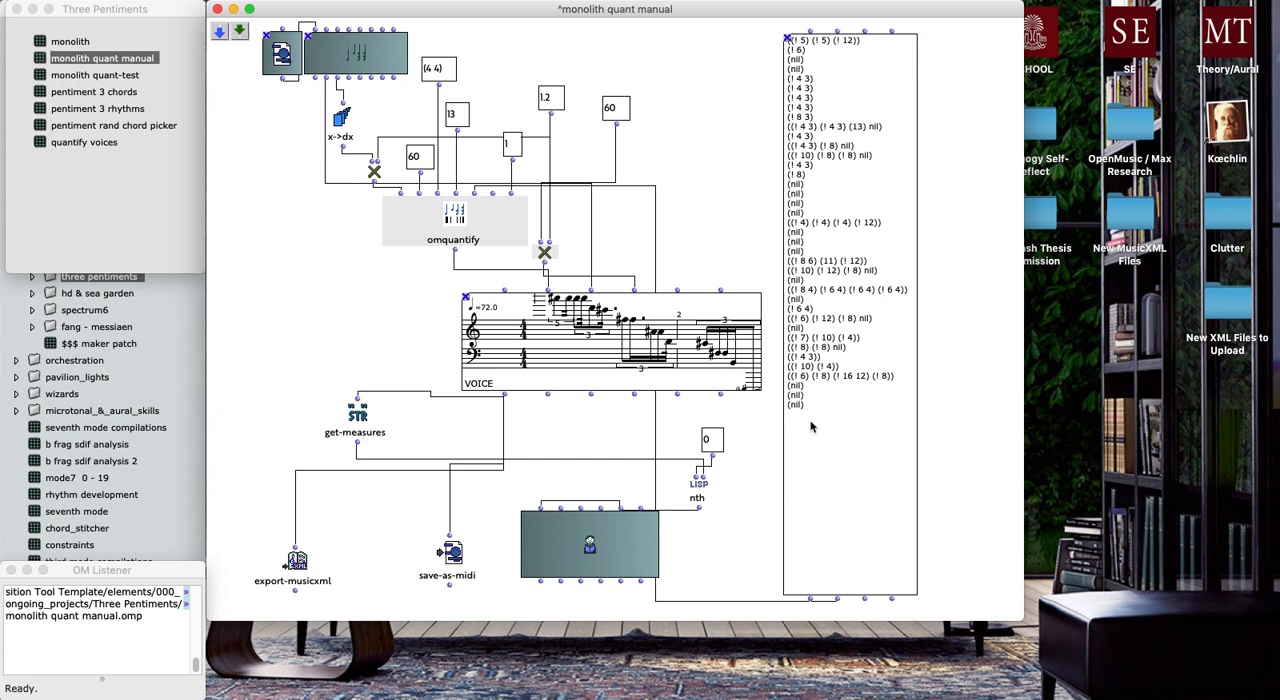
pyautogui.moveTo(806, 416)
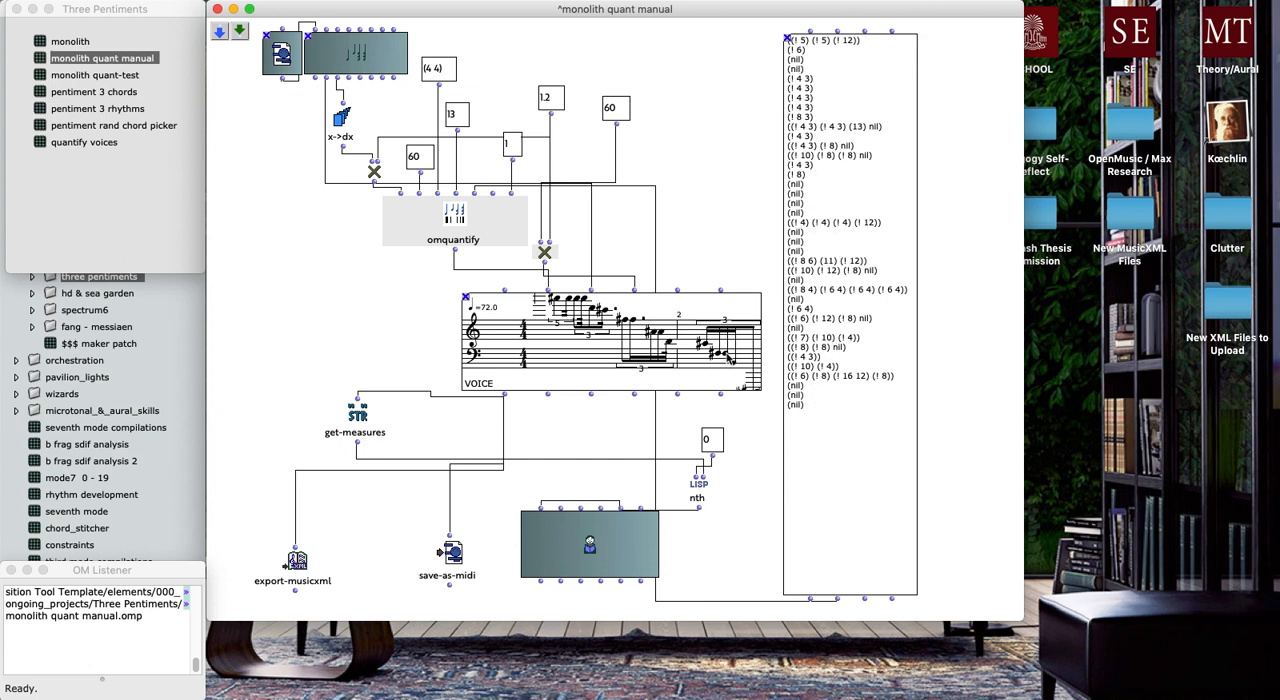
pyautogui.moveTo(472, 548)
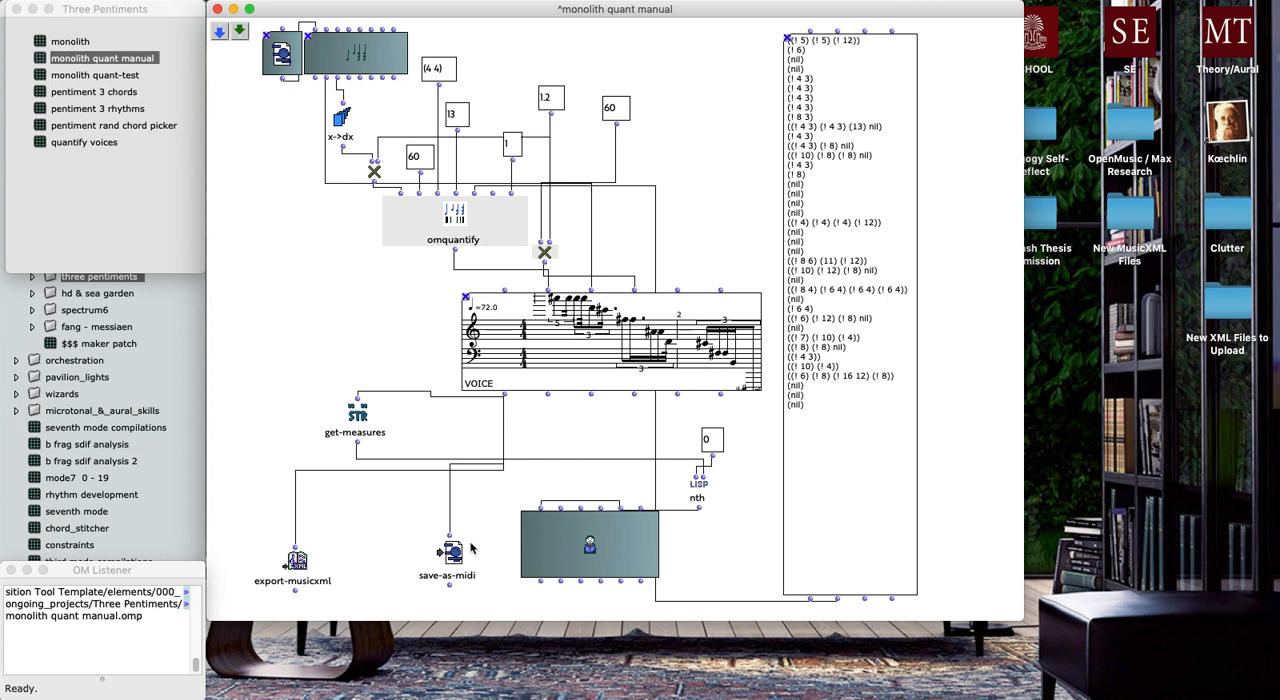
pyautogui.moveTo(376, 512)
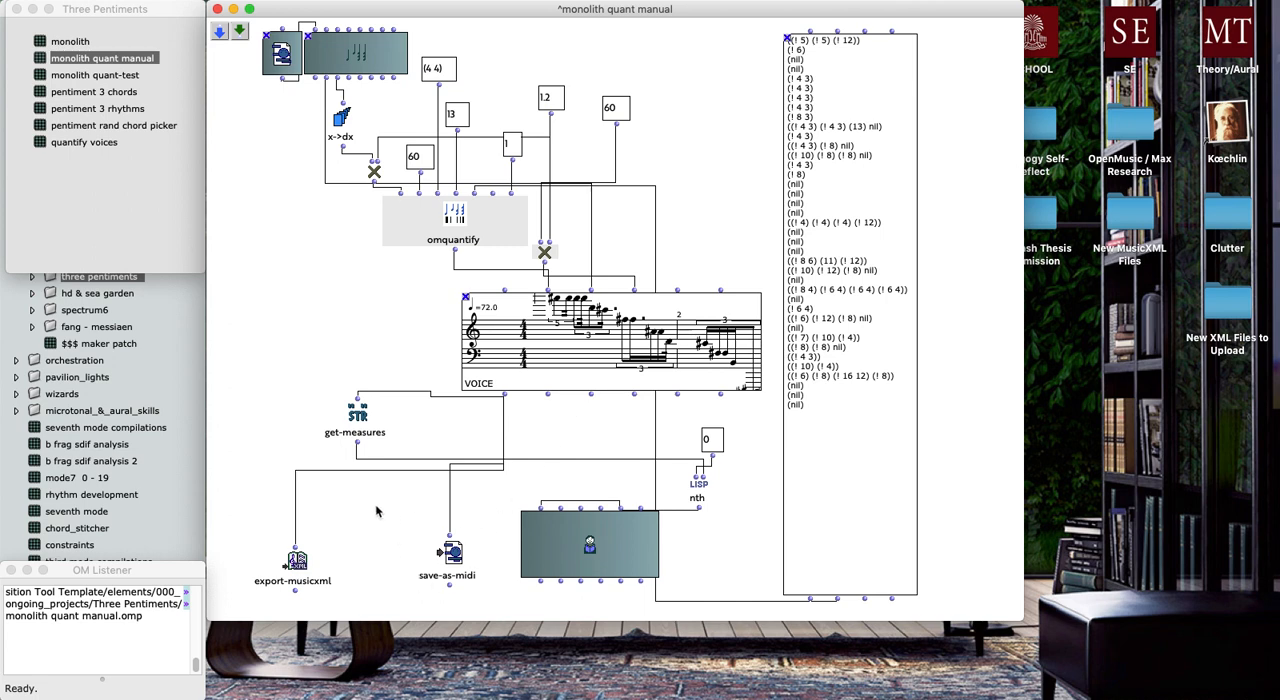
pyautogui.moveTo(412, 544)
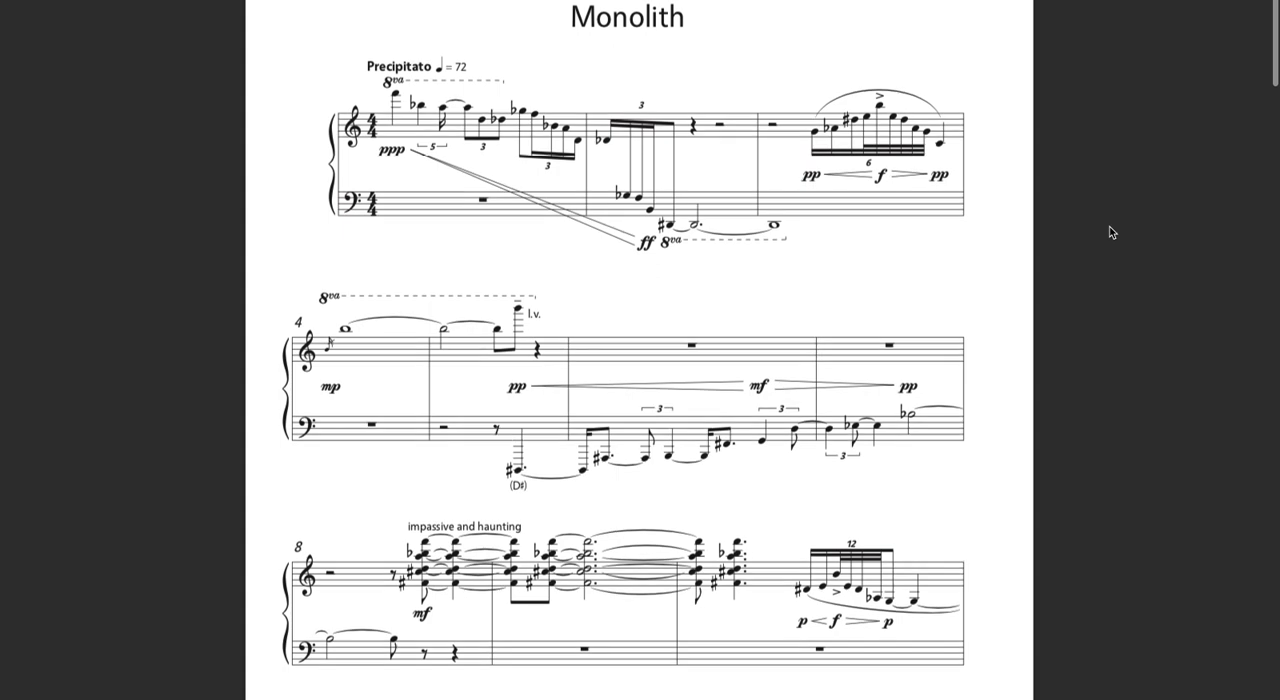
pyautogui.scroll(-3)
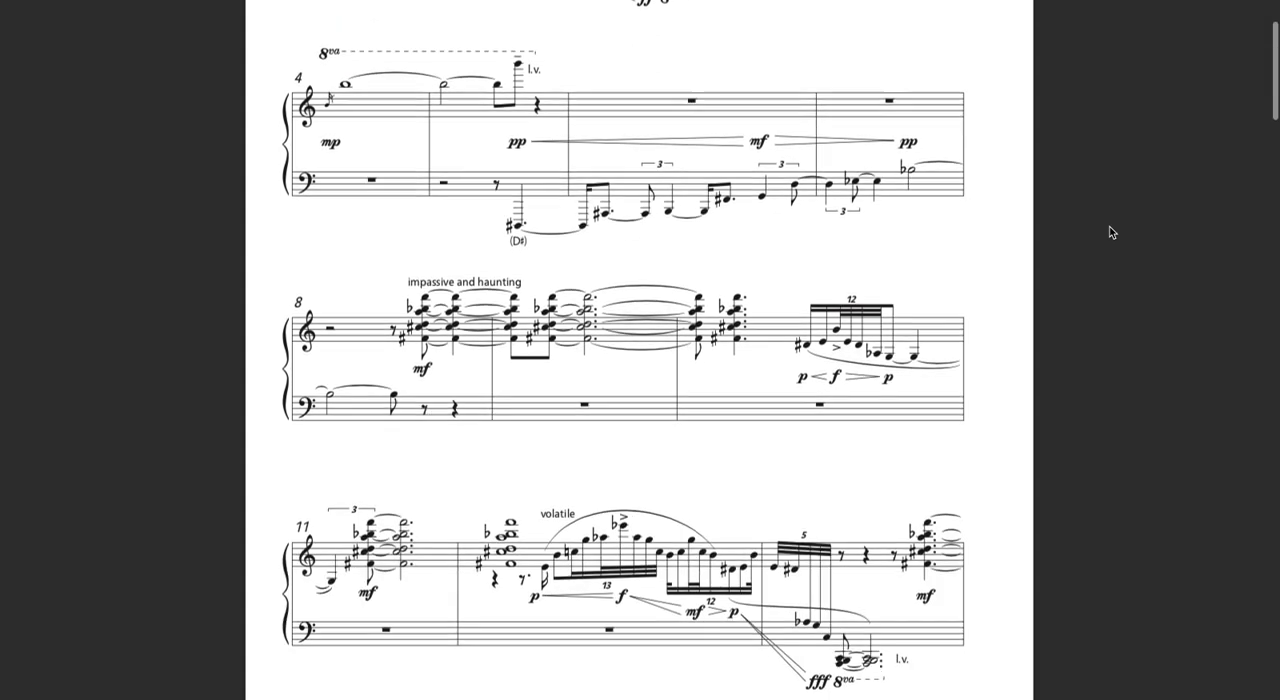
pyautogui.scroll(-3)
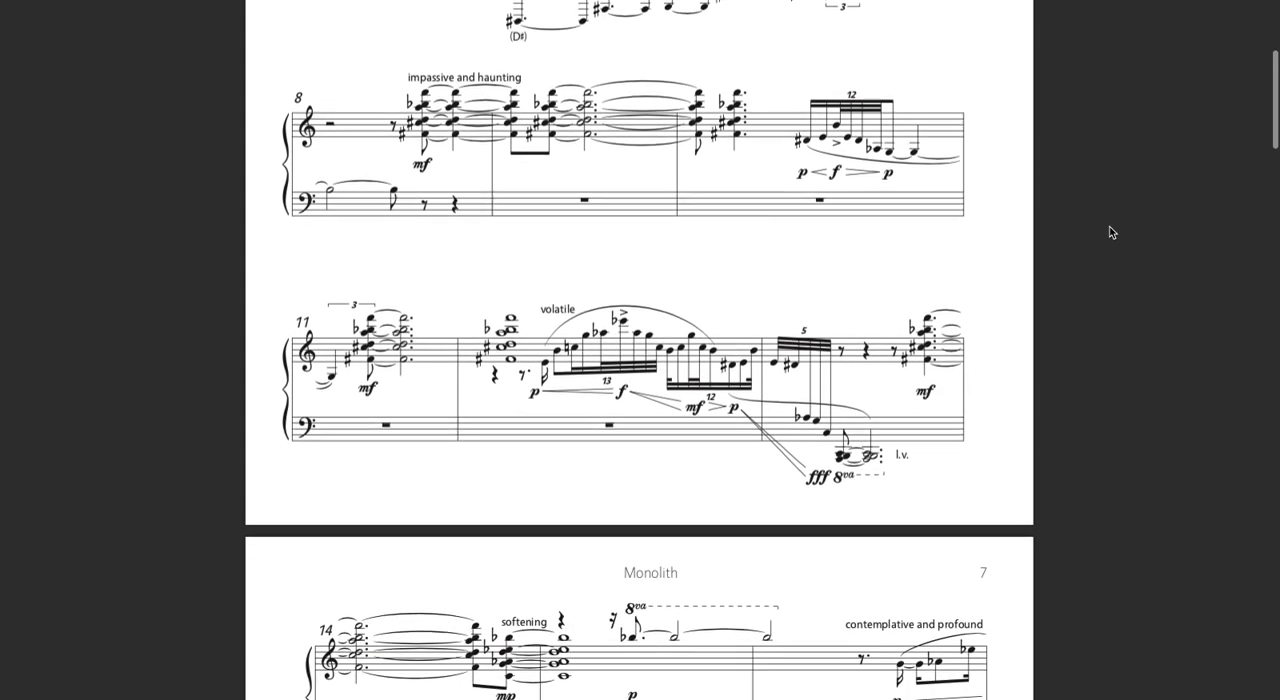
pyautogui.scroll(-3)
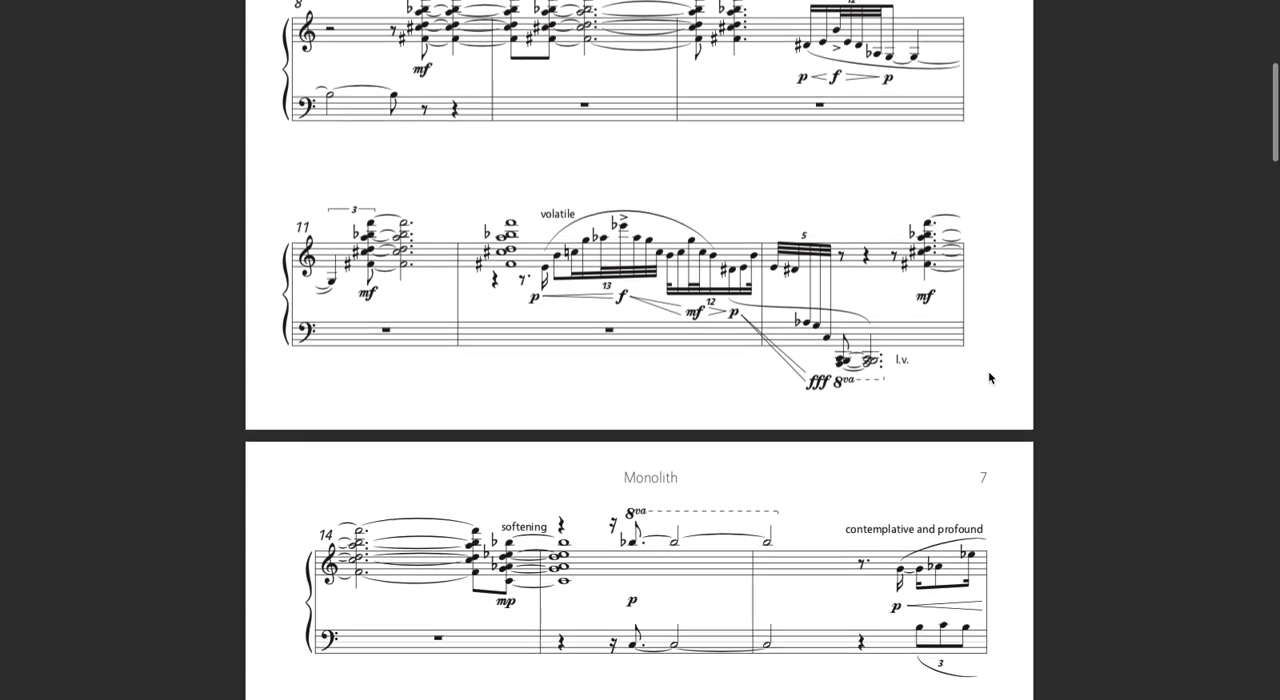
pyautogui.scroll(-3)
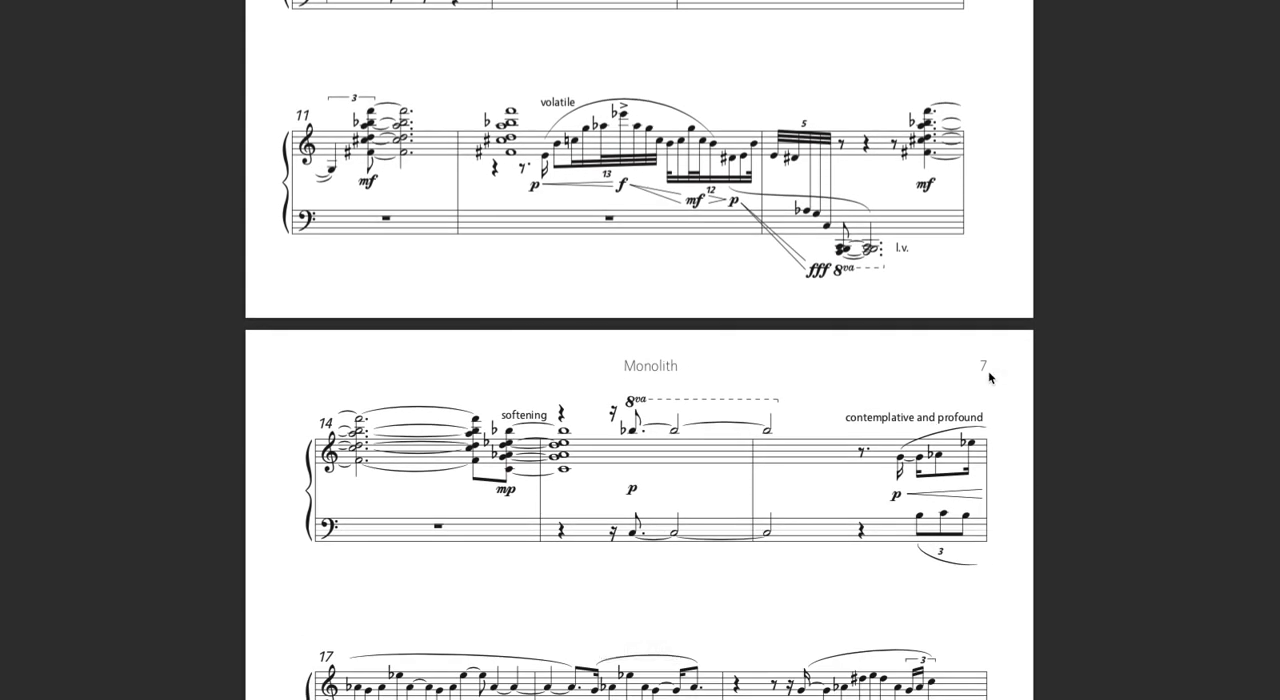
pyautogui.moveTo(590, 254)
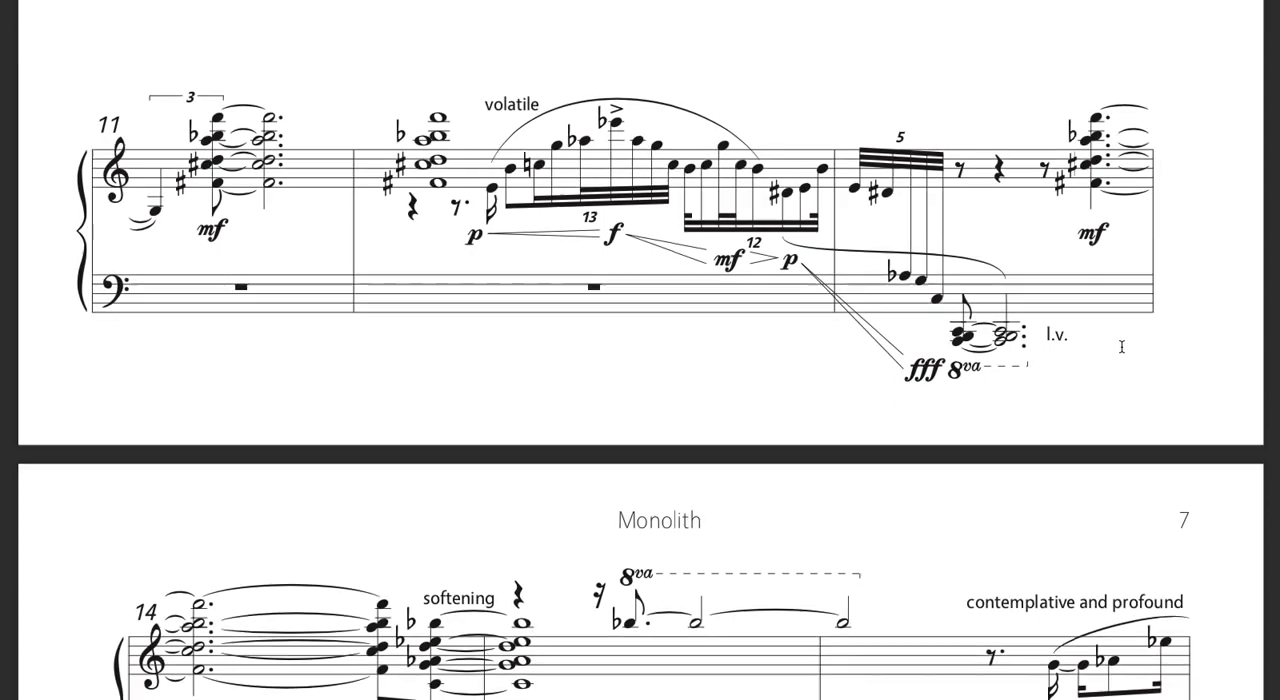
pyautogui.scroll(-3)
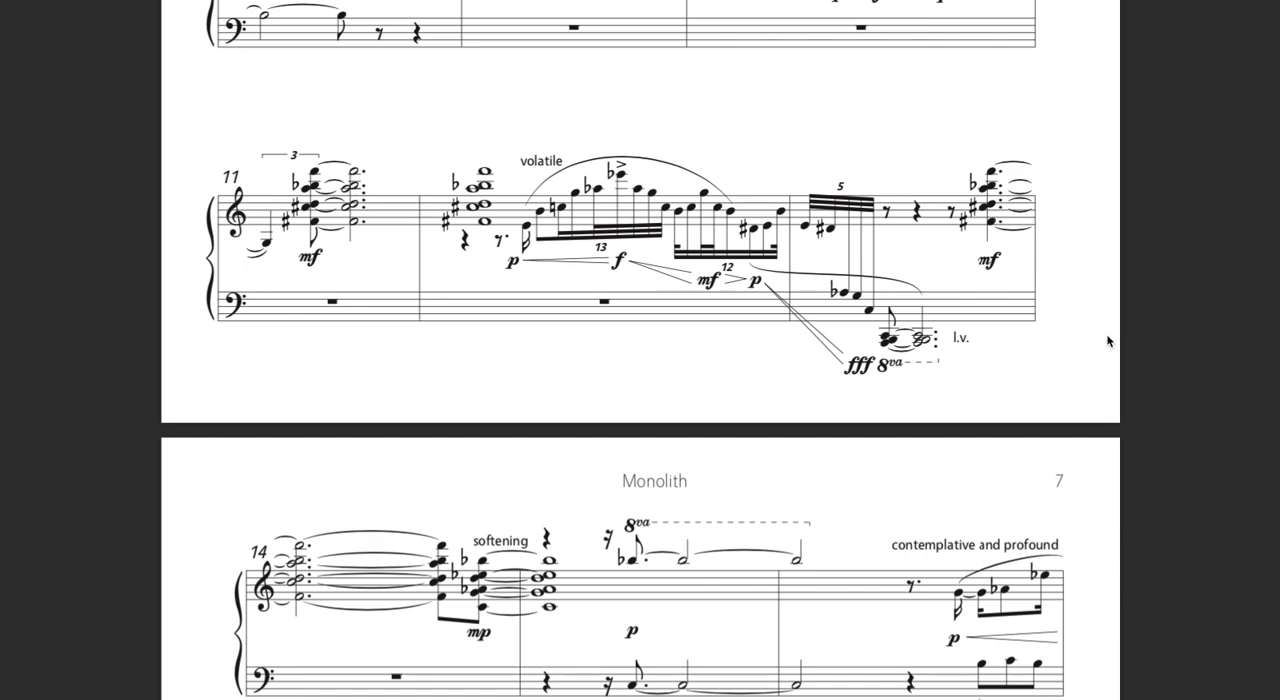
pyautogui.scroll(-3)
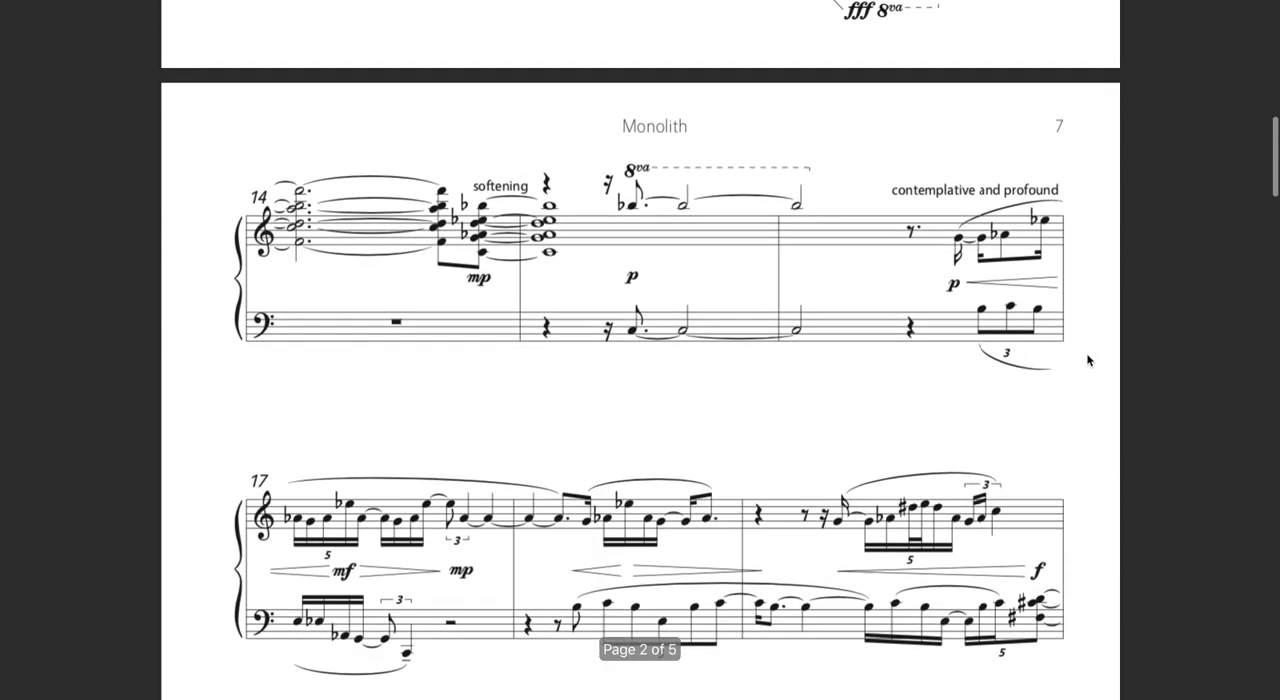
pyautogui.scroll(-3)
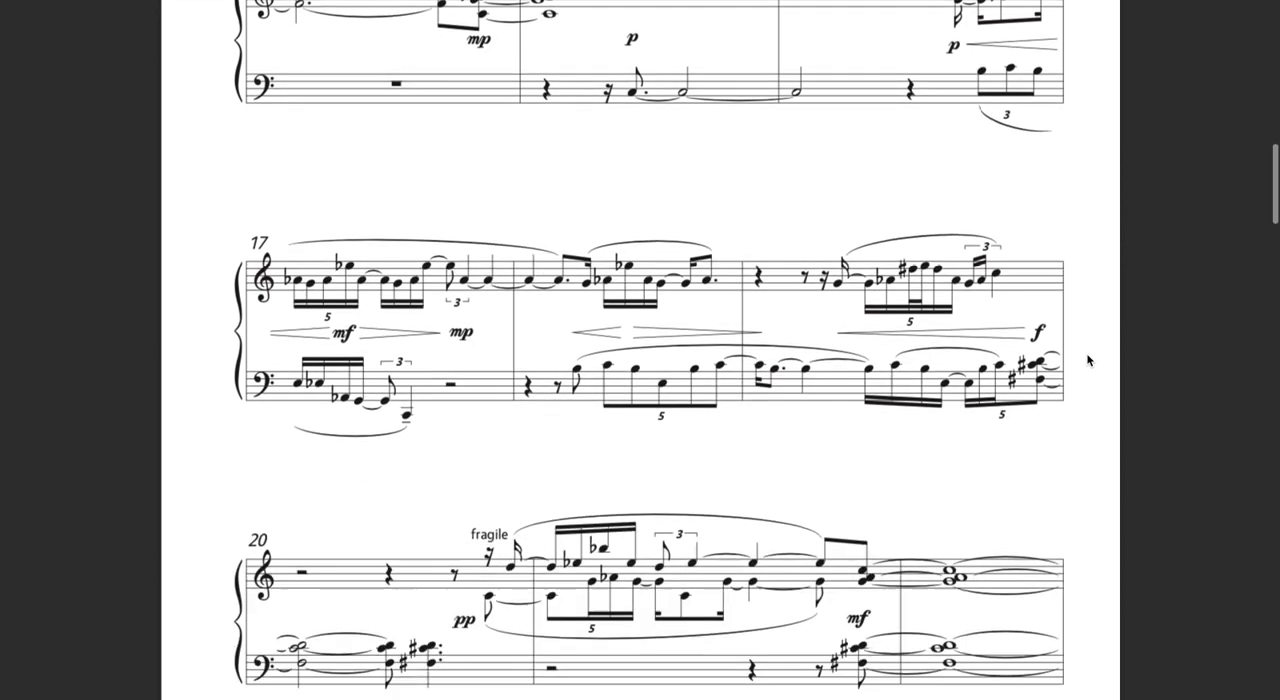
pyautogui.scroll(-3)
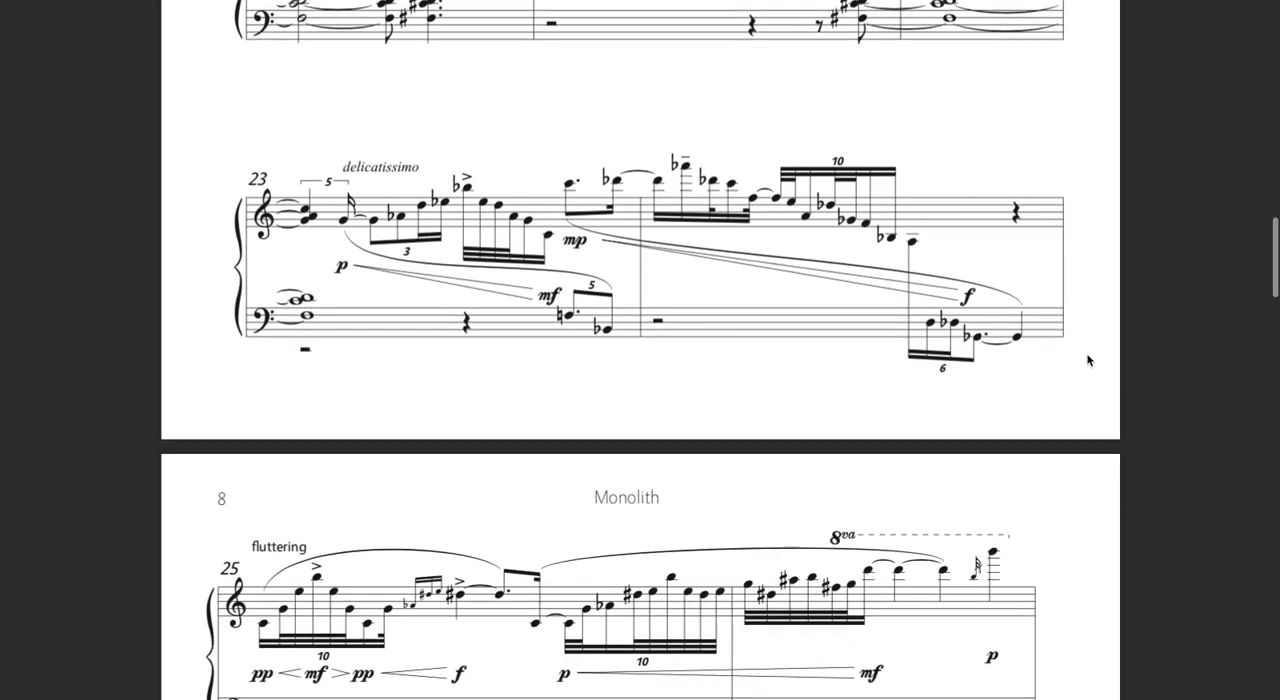
pyautogui.scroll(-3)
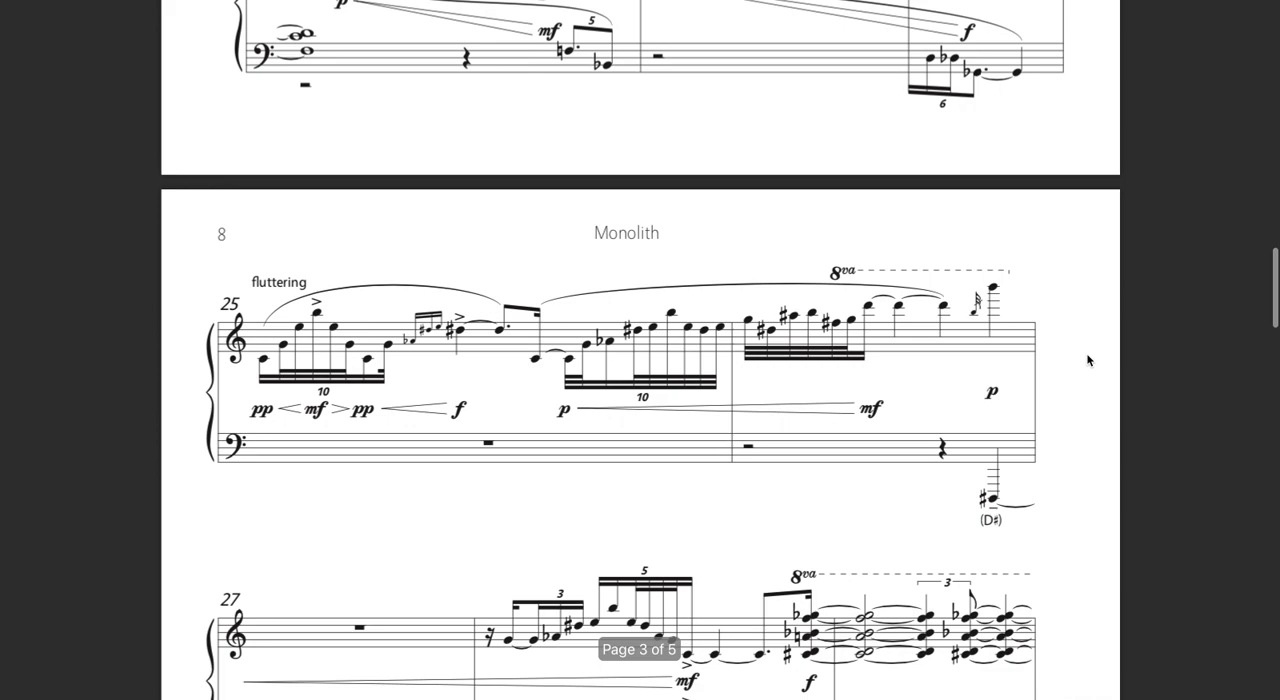
pyautogui.scroll(-3)
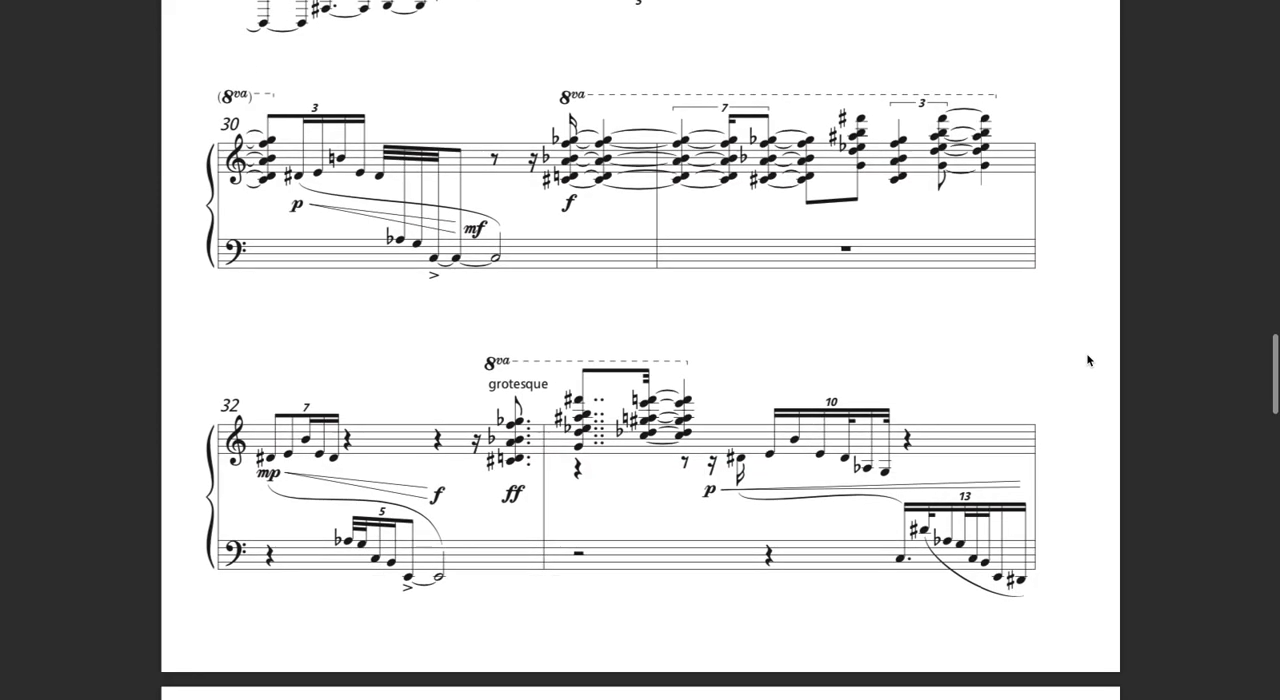
pyautogui.scroll(-3)
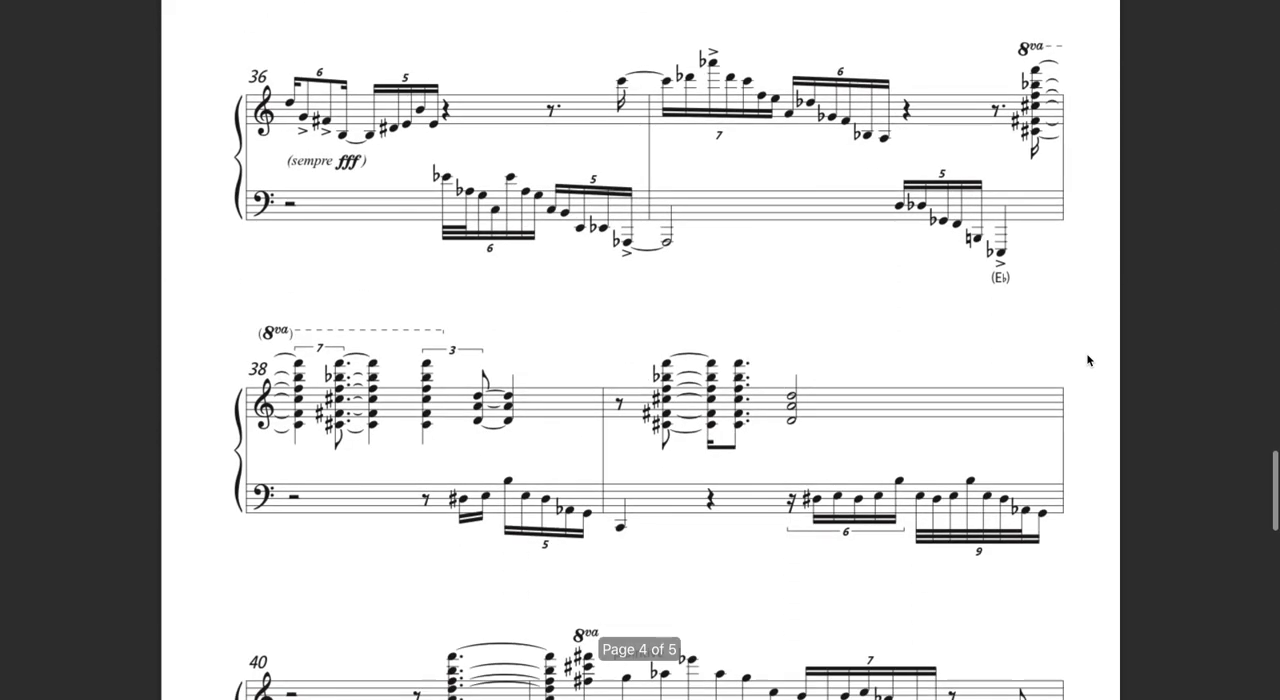
pyautogui.scroll(-3)
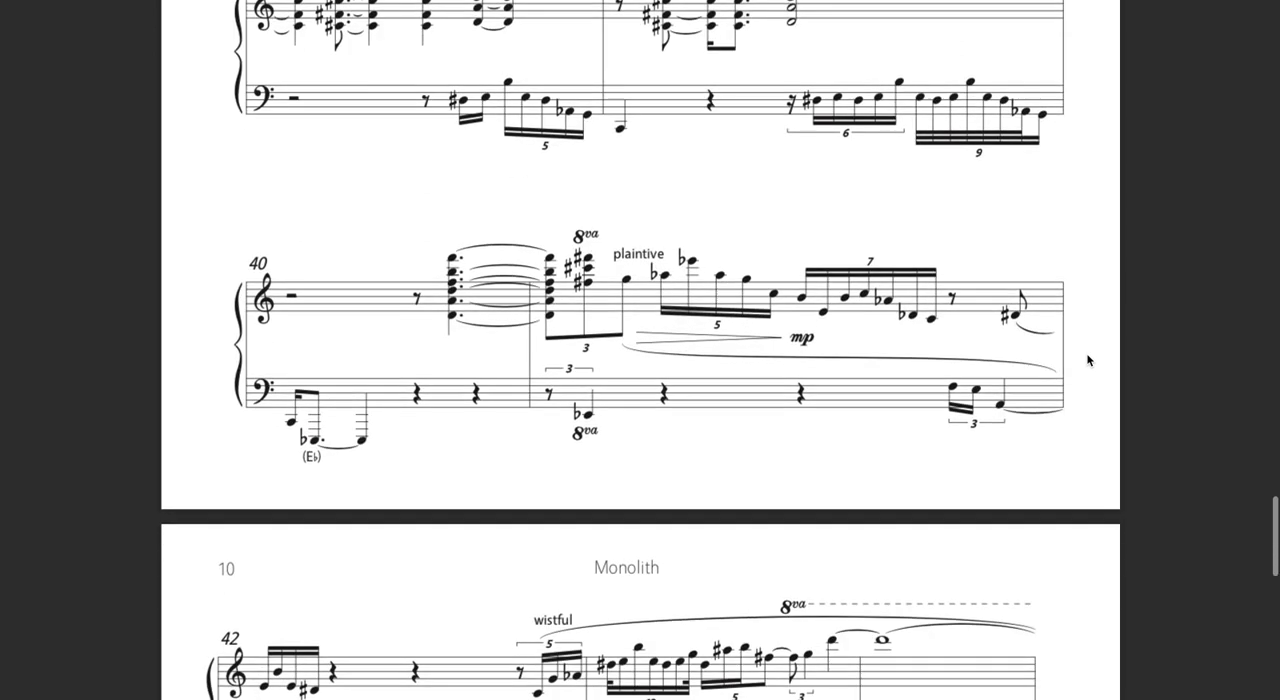
pyautogui.scroll(-3)
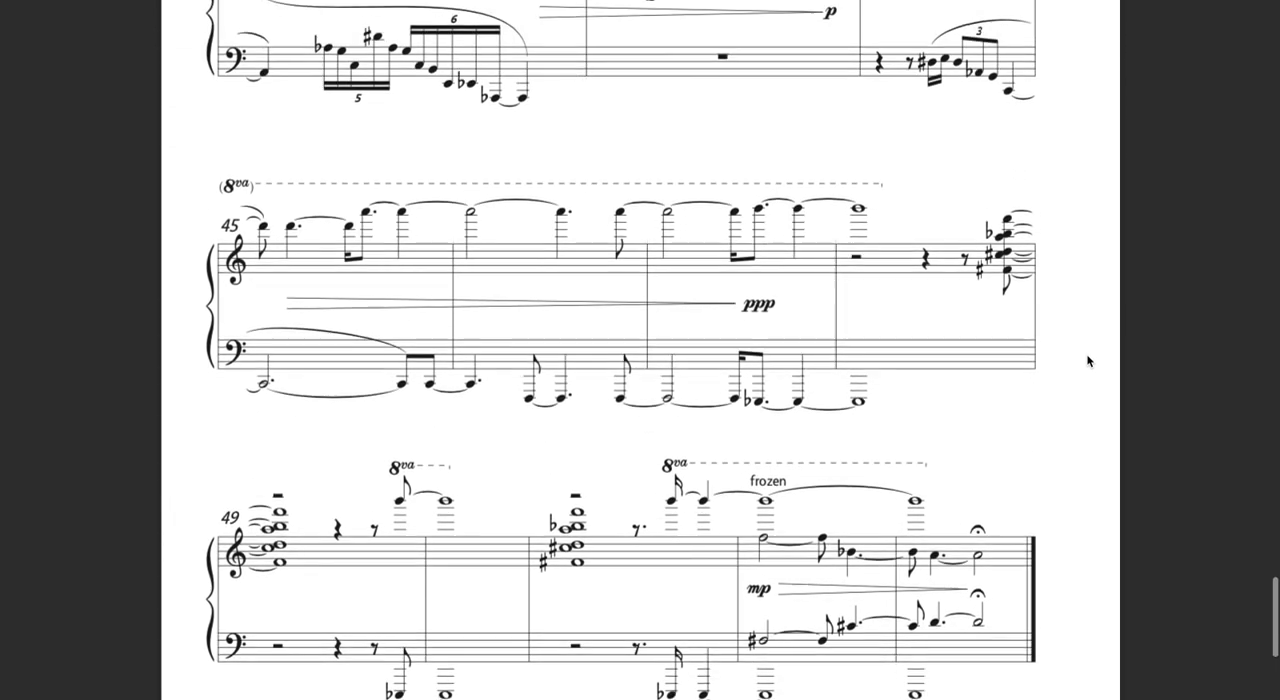